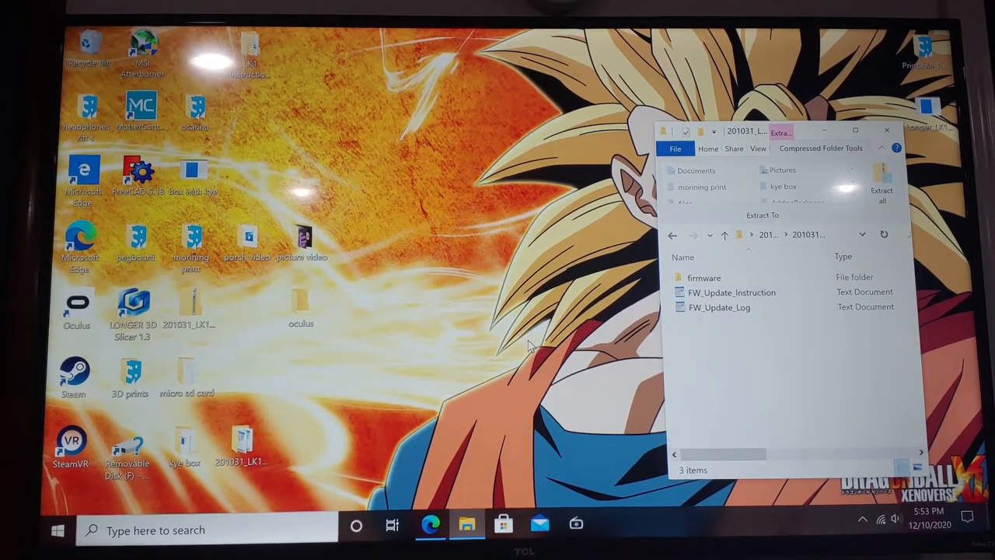
pyautogui.moveTo(470, 358)
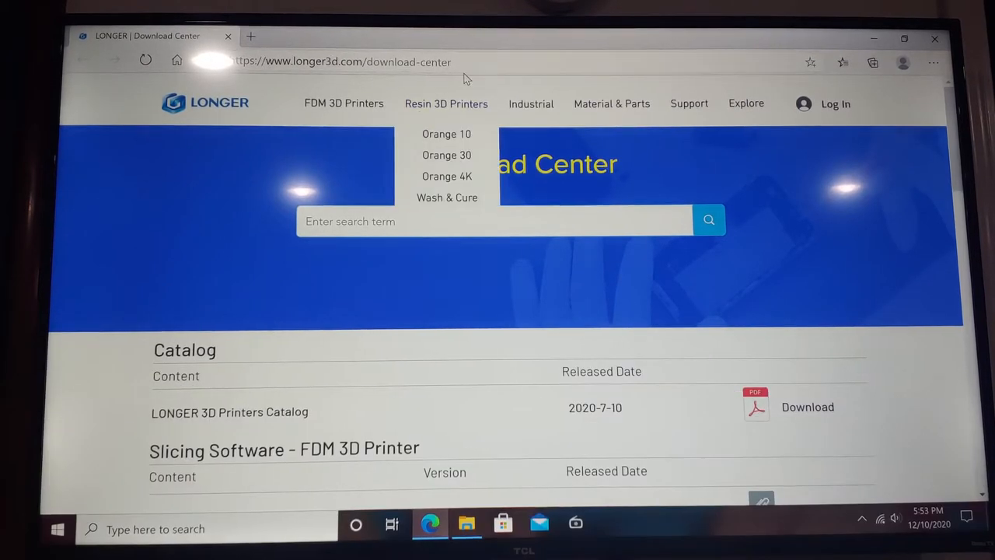
pyautogui.moveTo(174, 254)
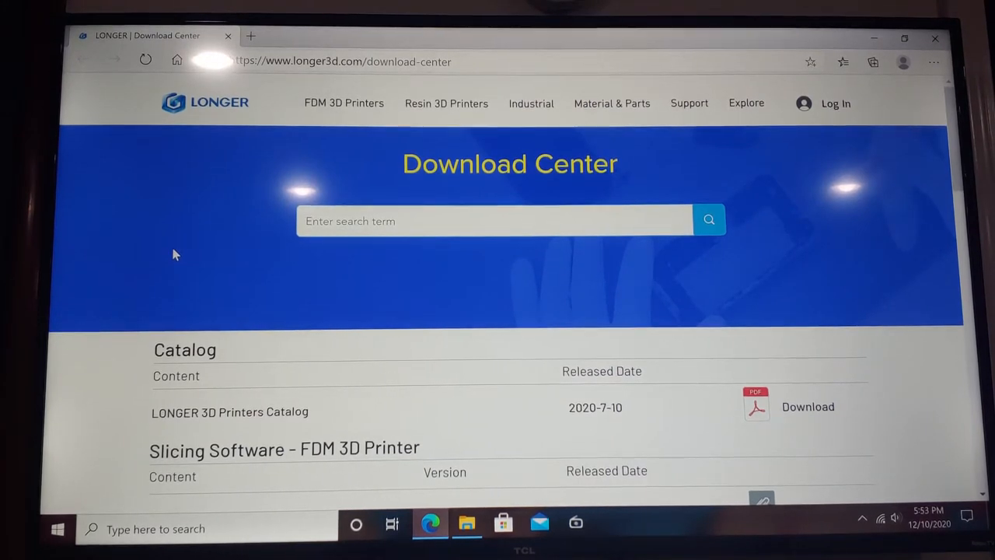
# Scroll to Firmware & User Manuals and open the LK1 download page listing firmware V2.19
pyautogui.scroll(-3)
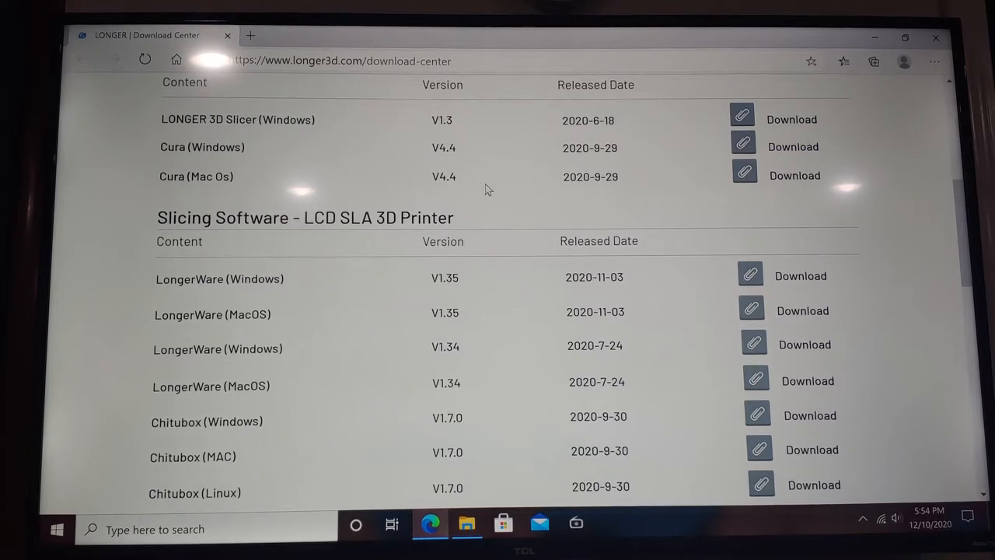
pyautogui.scroll(-3)
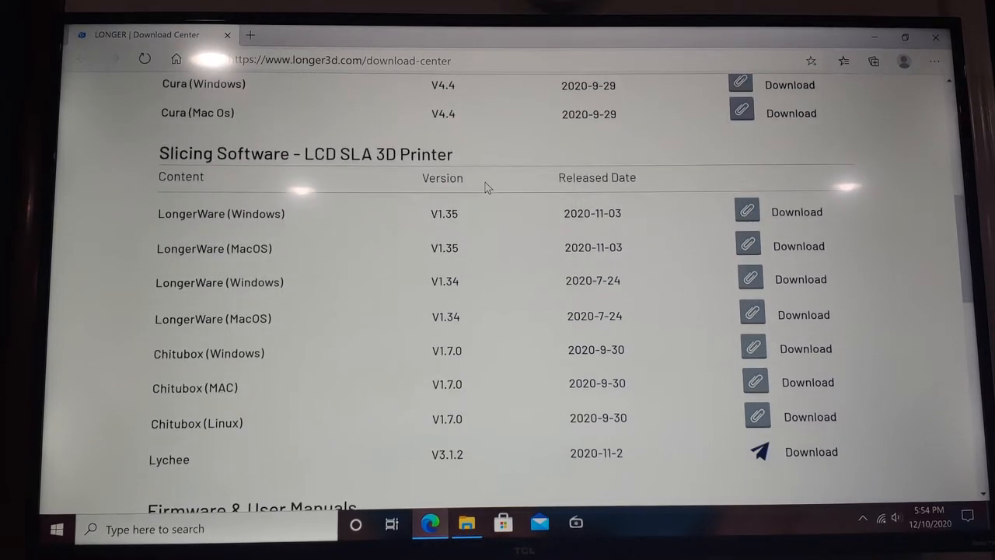
pyautogui.scroll(-3)
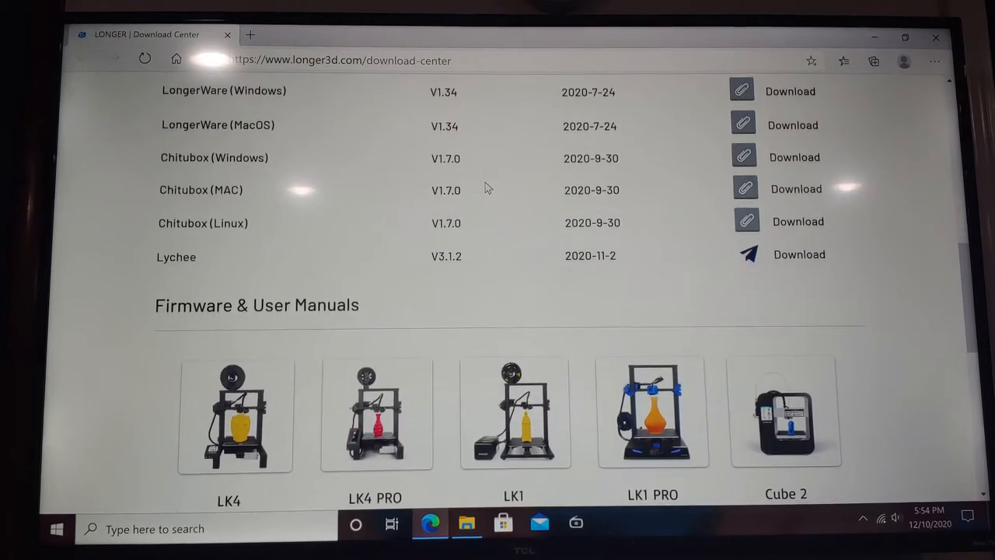
pyautogui.scroll(3)
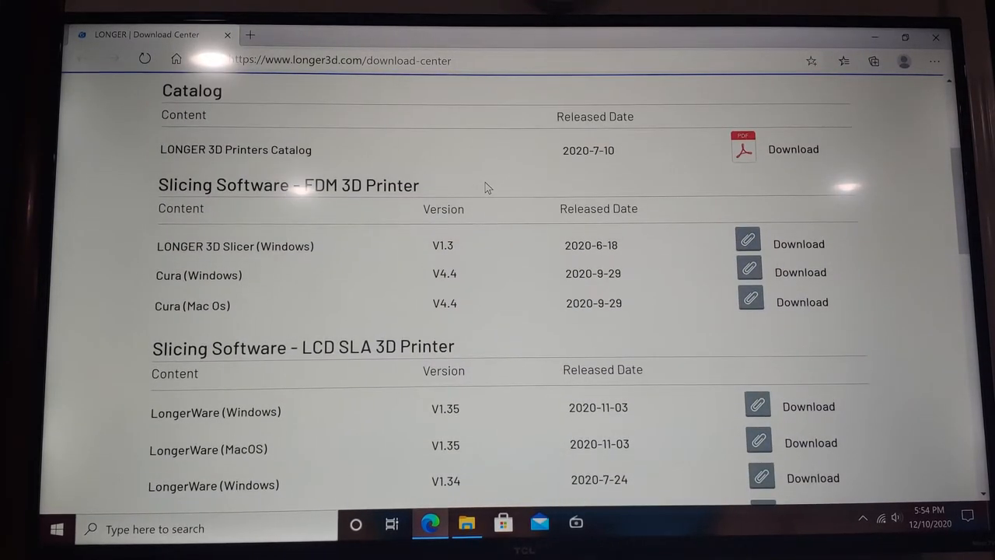
pyautogui.scroll(-3)
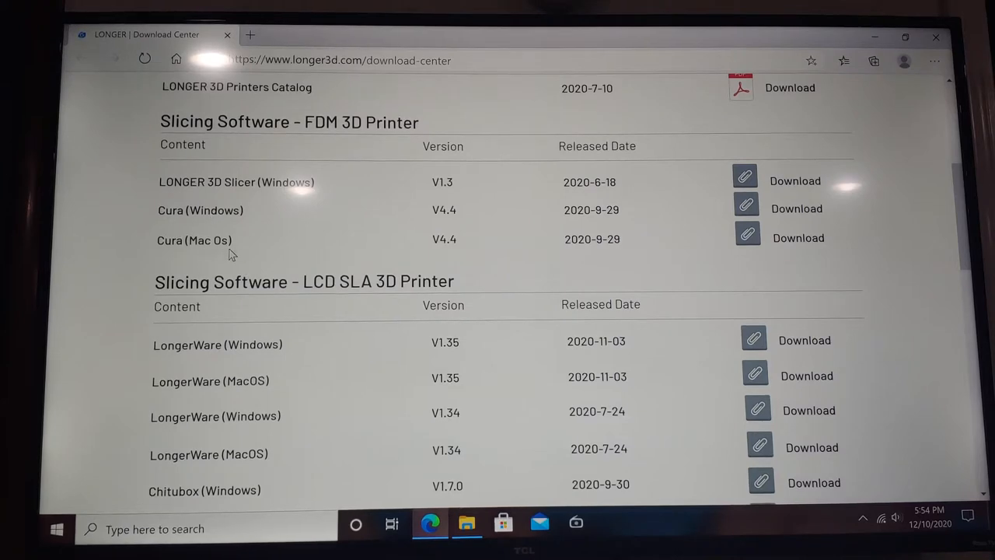
pyautogui.scroll(-3)
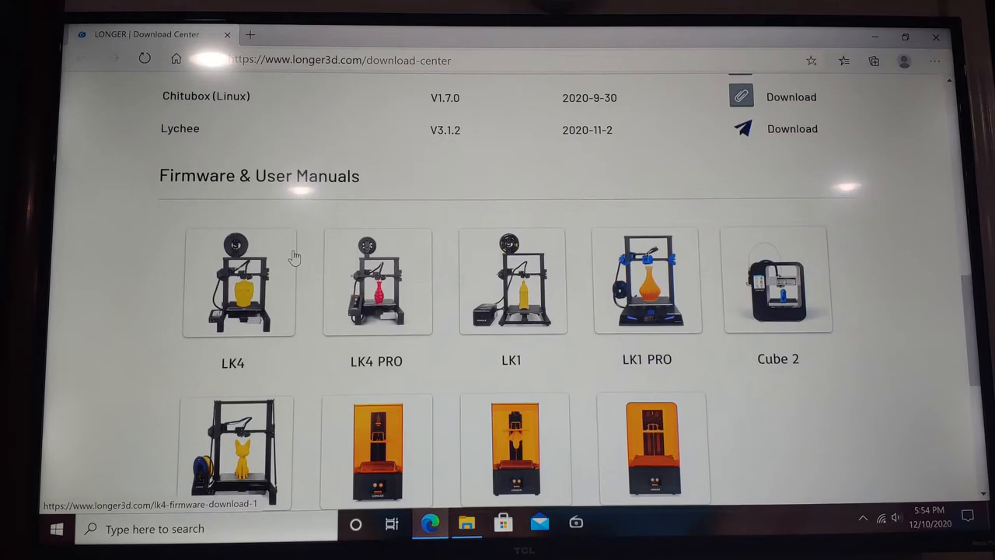
pyautogui.moveTo(460, 298)
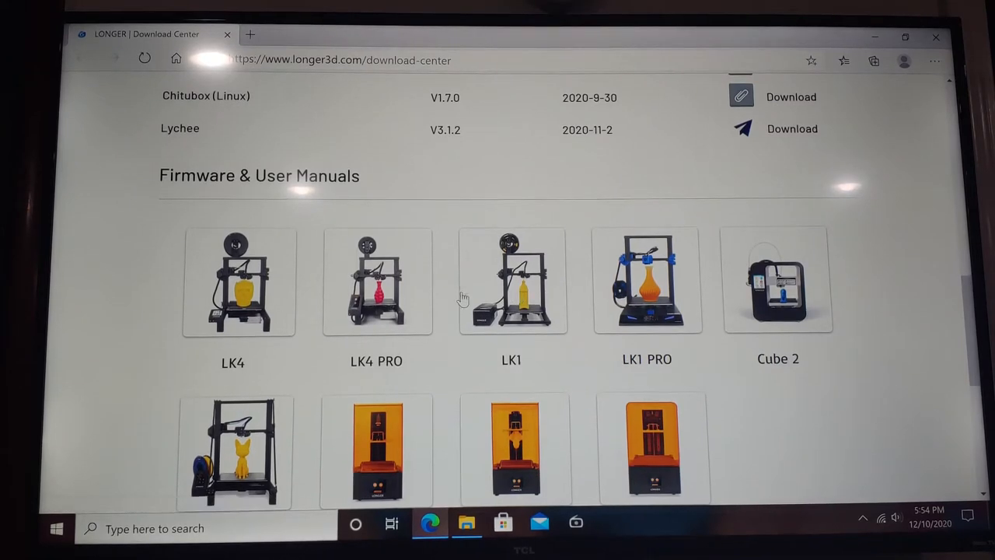
pyautogui.click(513, 283)
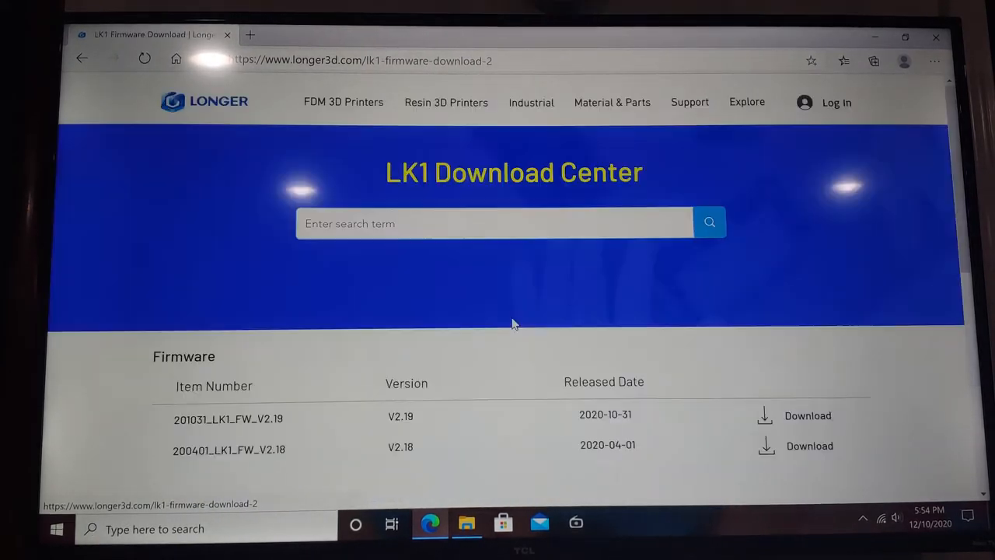
pyautogui.scroll(-3)
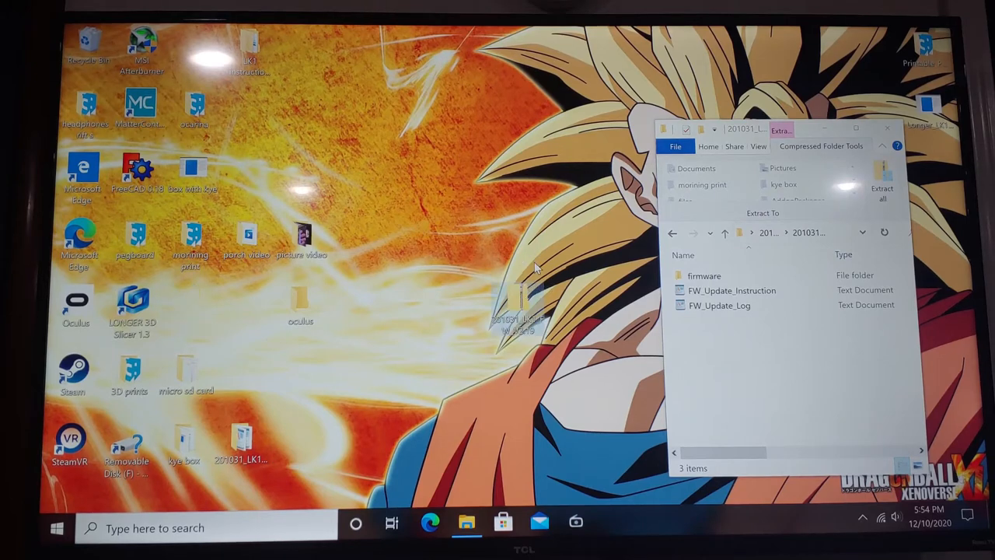
pyautogui.moveTo(513, 304)
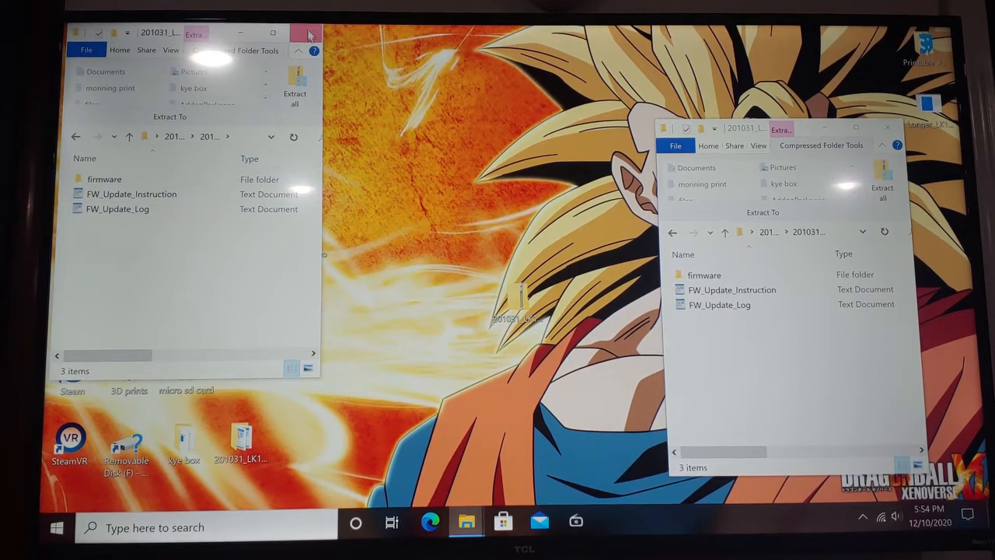
pyautogui.click(307, 31)
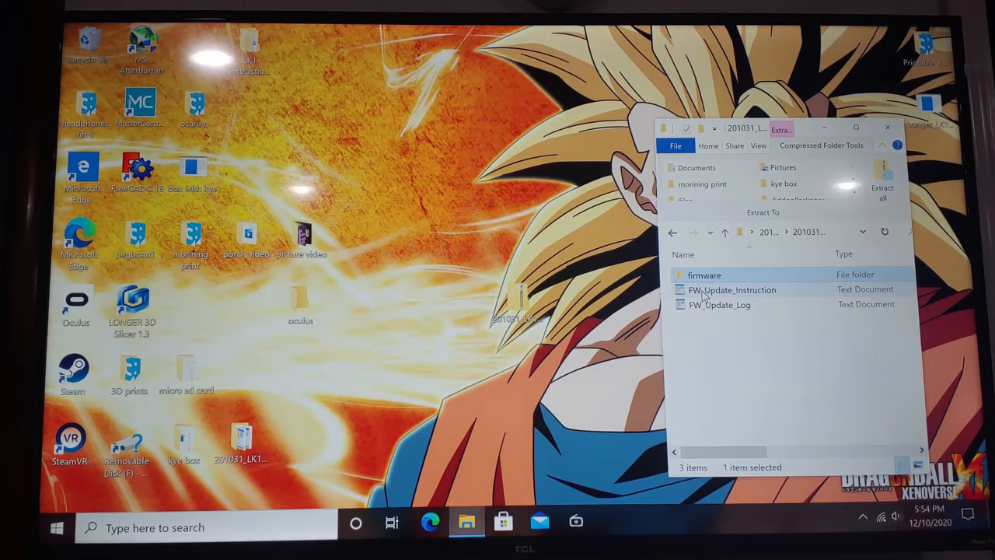
pyautogui.doubleClick(735, 290)
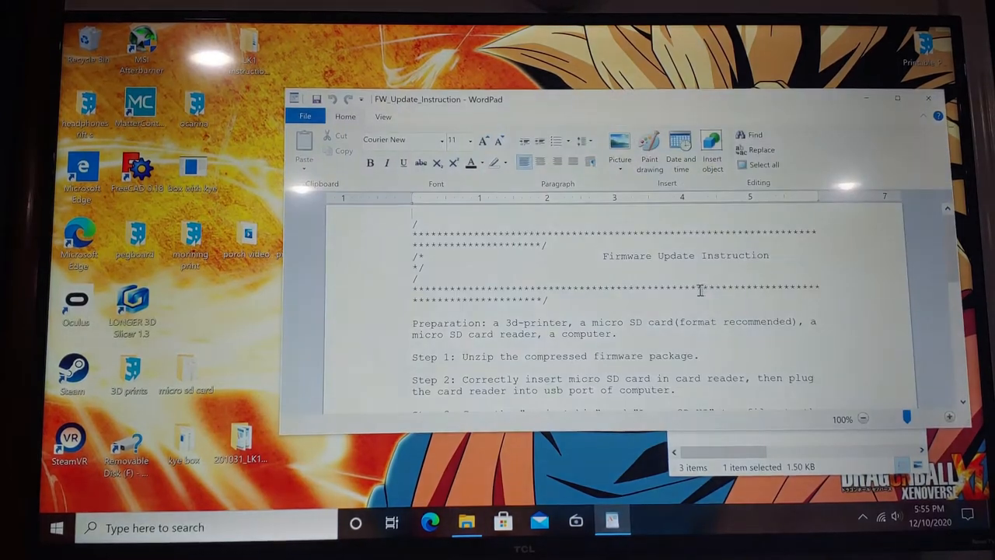
pyautogui.scroll(-3)
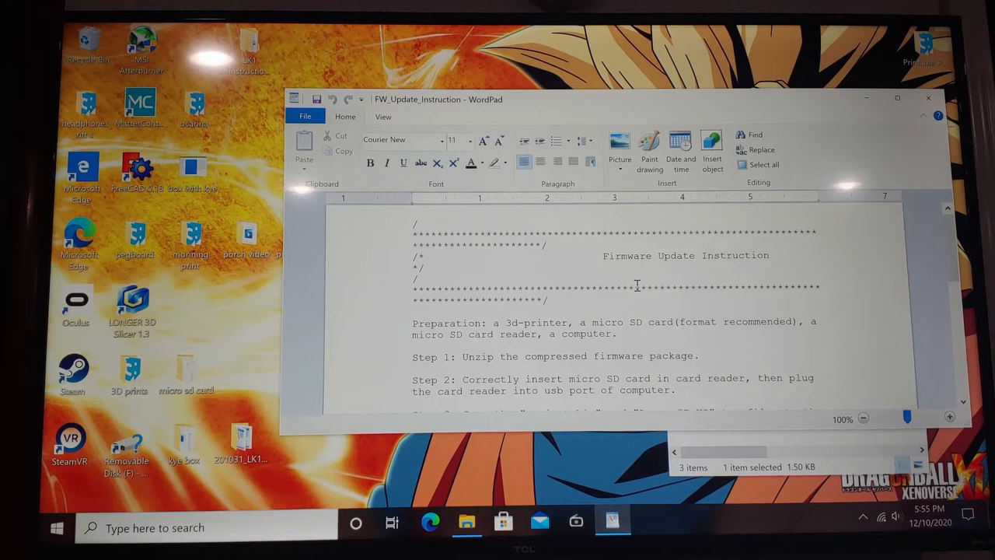
pyautogui.scroll(-3)
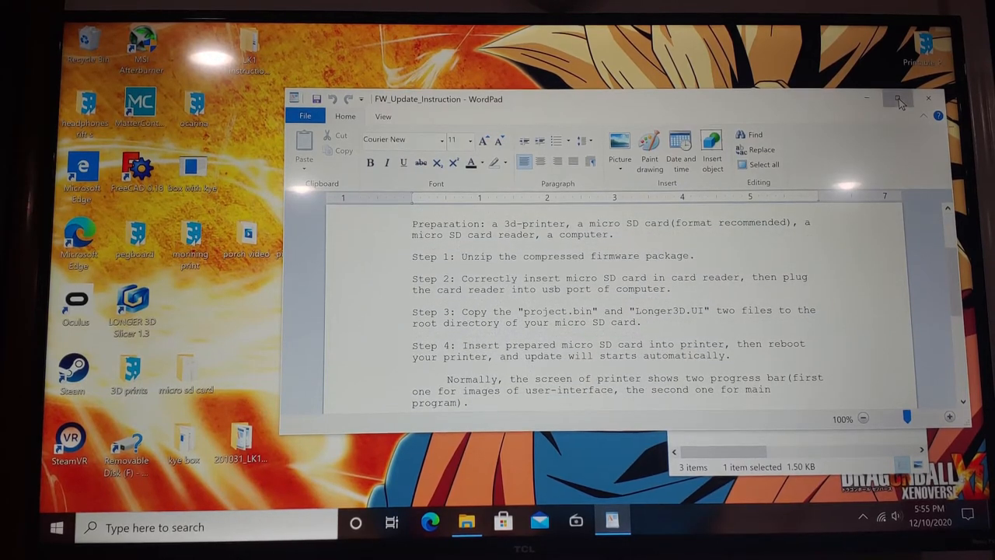
pyautogui.click(898, 100)
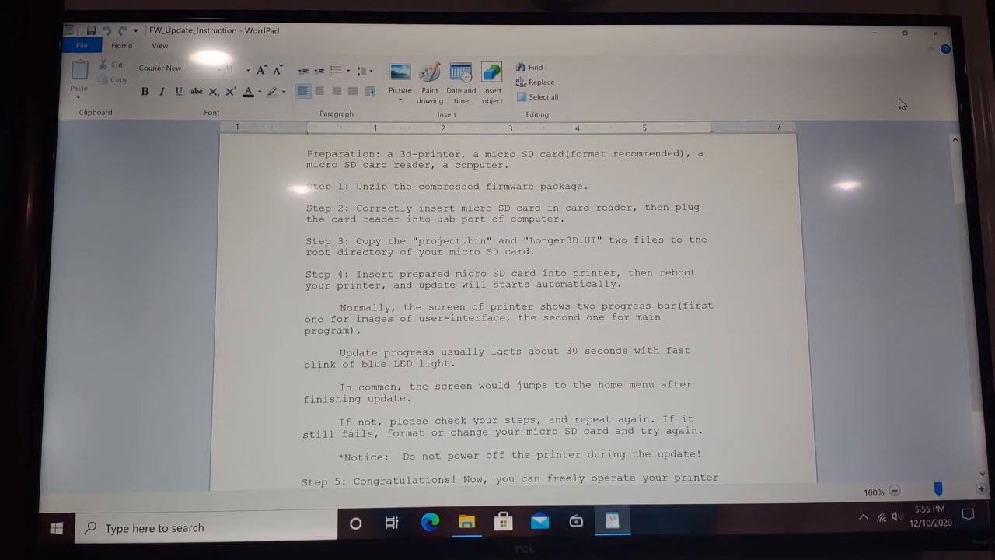
pyautogui.click(158, 45)
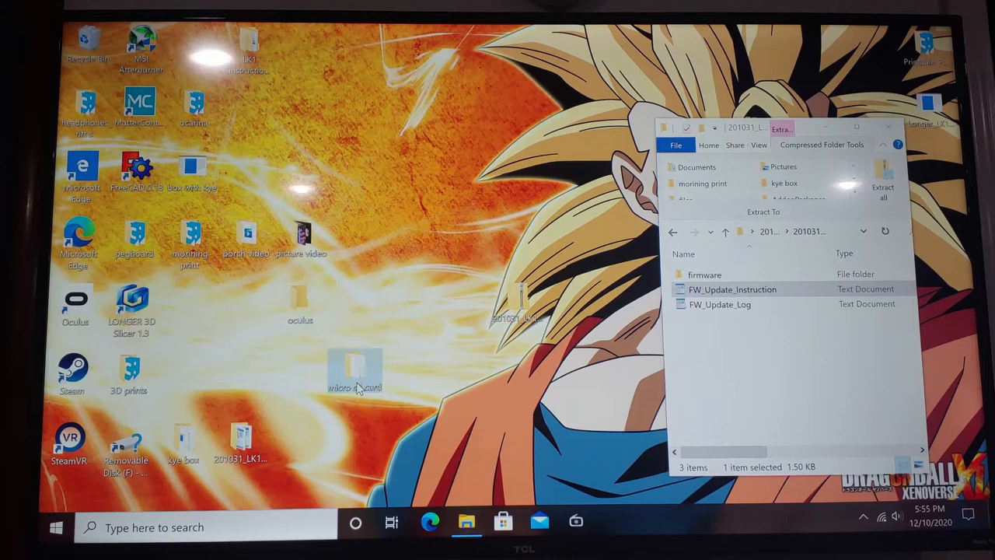
# Move the 'micro sd card' desktop folder toward the centre and open it
pyautogui.moveTo(354, 369); pyautogui.dragTo(409, 370)
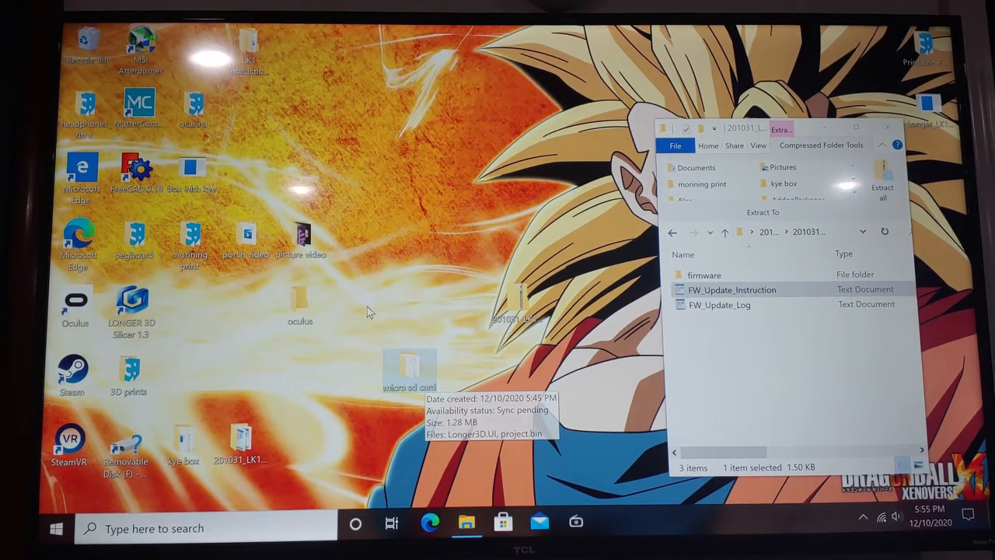
pyautogui.moveTo(427, 319)
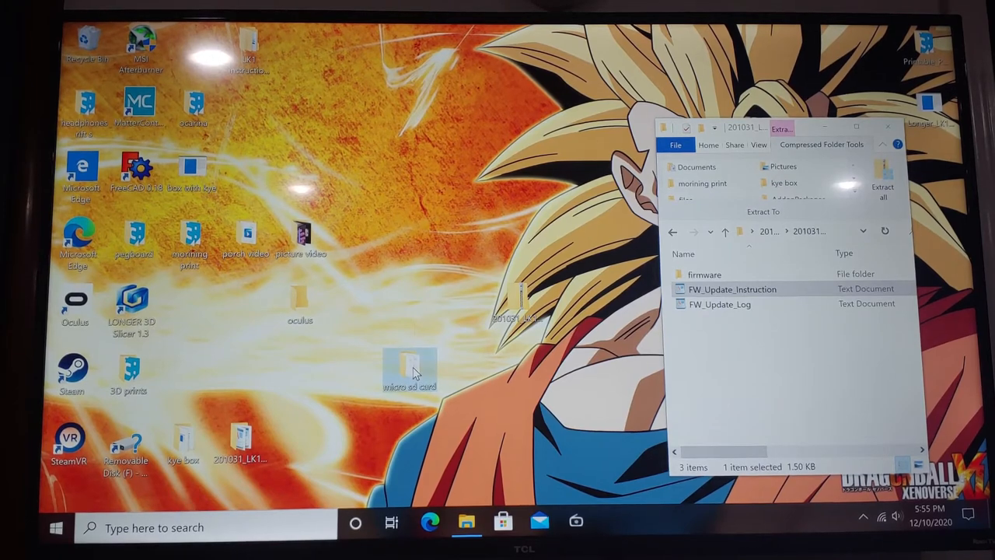
pyautogui.doubleClick(410, 370)
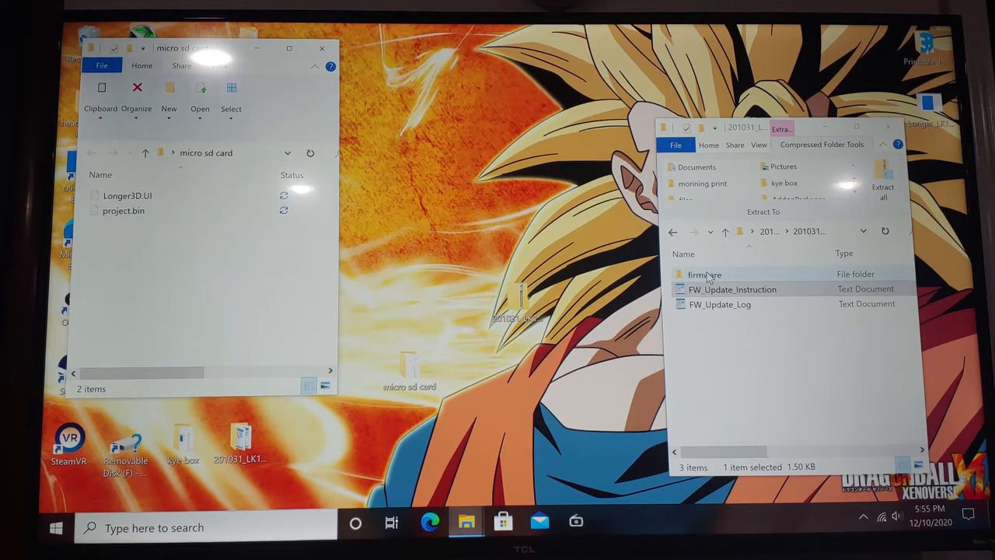
# Open 201031_LK1_FW_V2.19 > firmware and copy Longer3D.UI and project.bin to the micro sd card
pyautogui.doubleClick(704, 274)
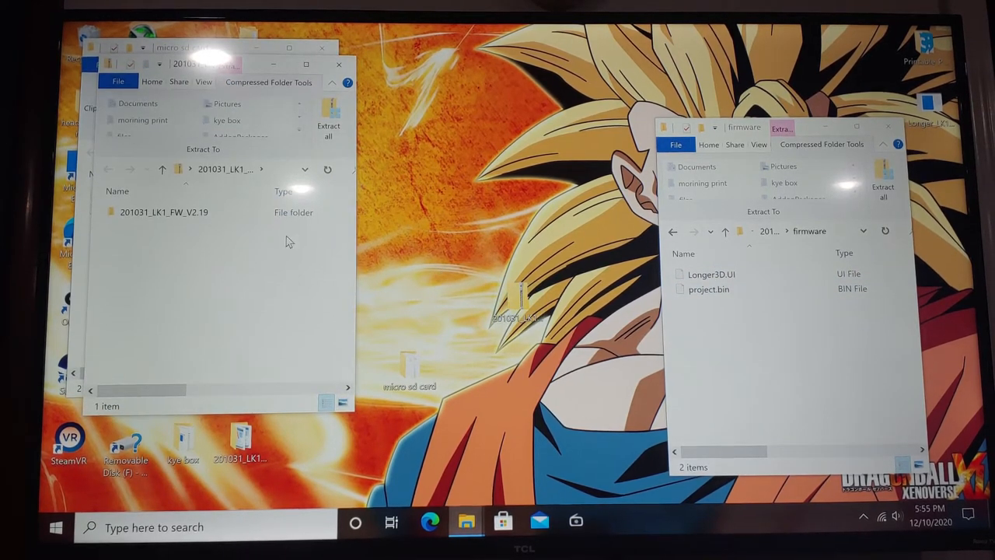
pyautogui.click(164, 212)
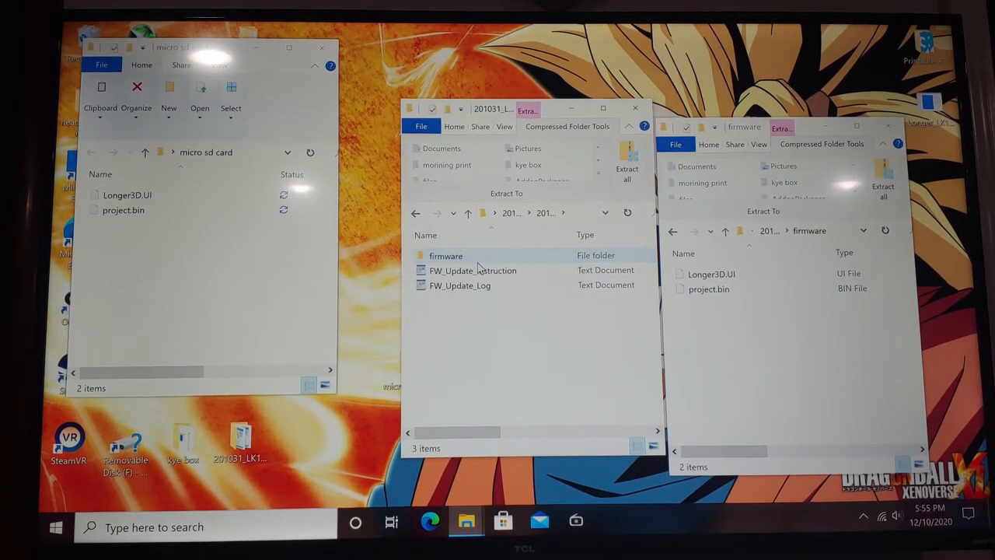
pyautogui.click(446, 255)
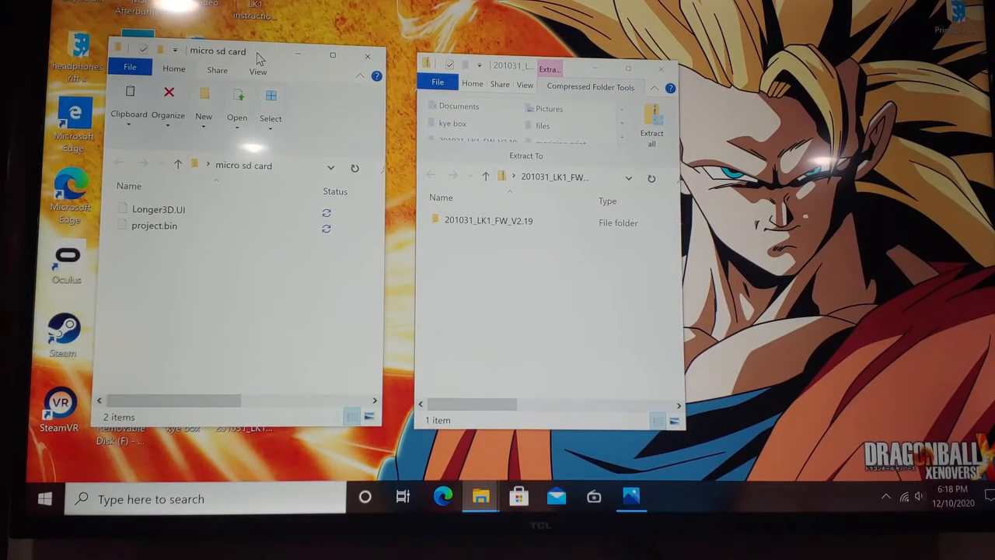
pyautogui.click(488, 221)
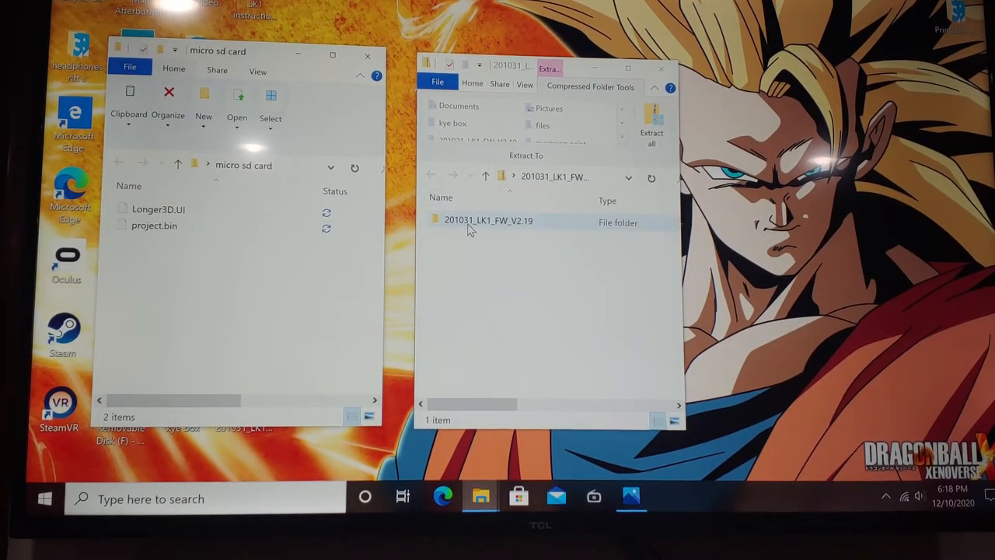
pyautogui.doubleClick(481, 221)
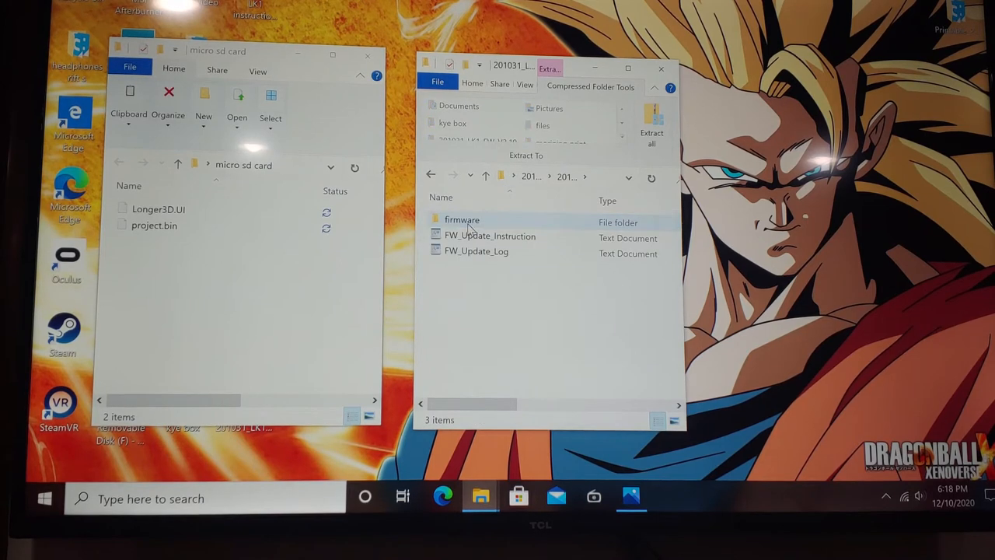
pyautogui.doubleClick(461, 219)
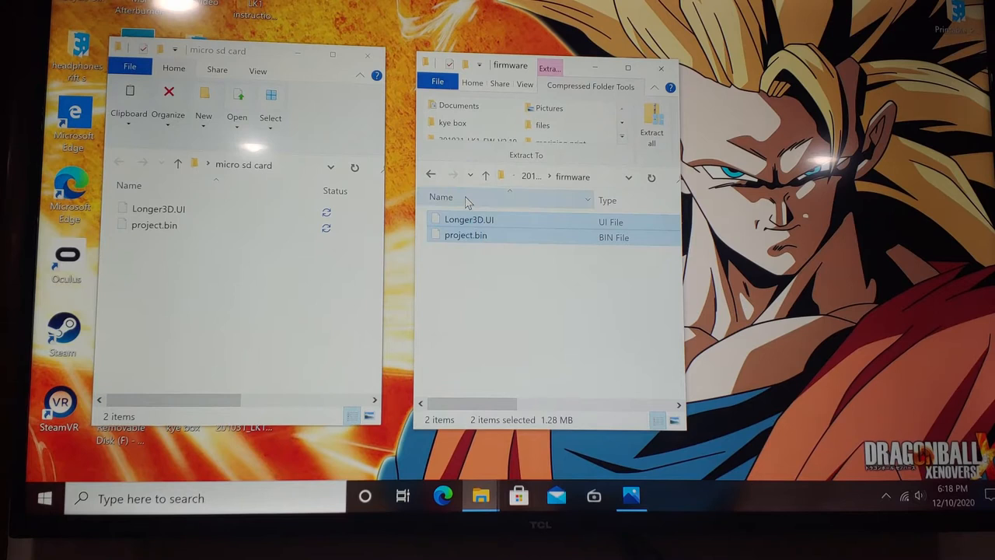
pyautogui.rightClick(467, 235)
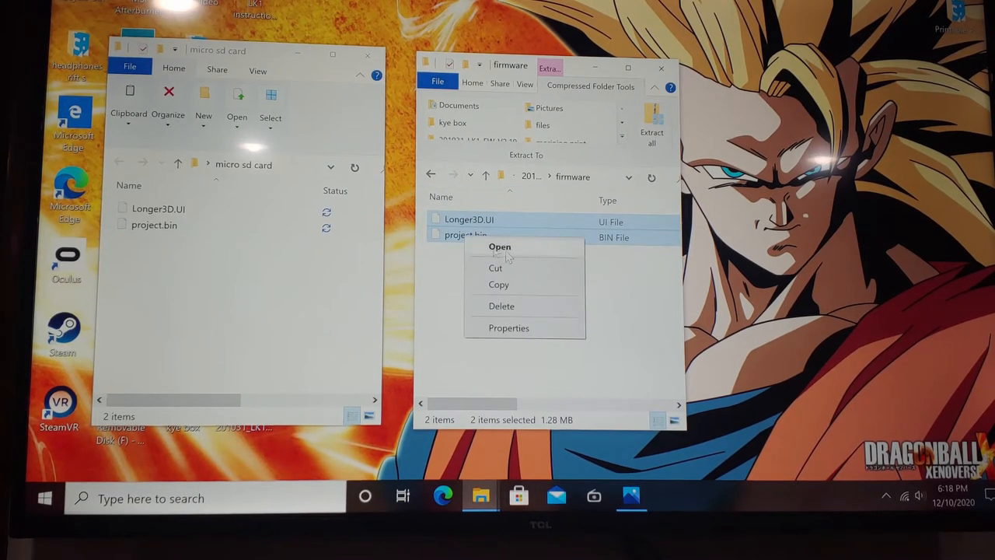
pyautogui.moveTo(158, 291)
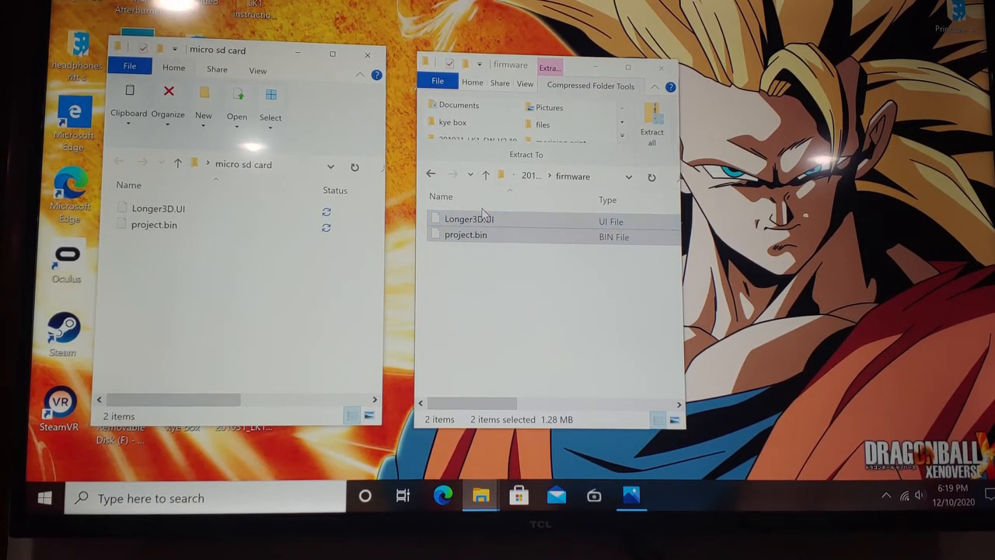
pyautogui.click(659, 67)
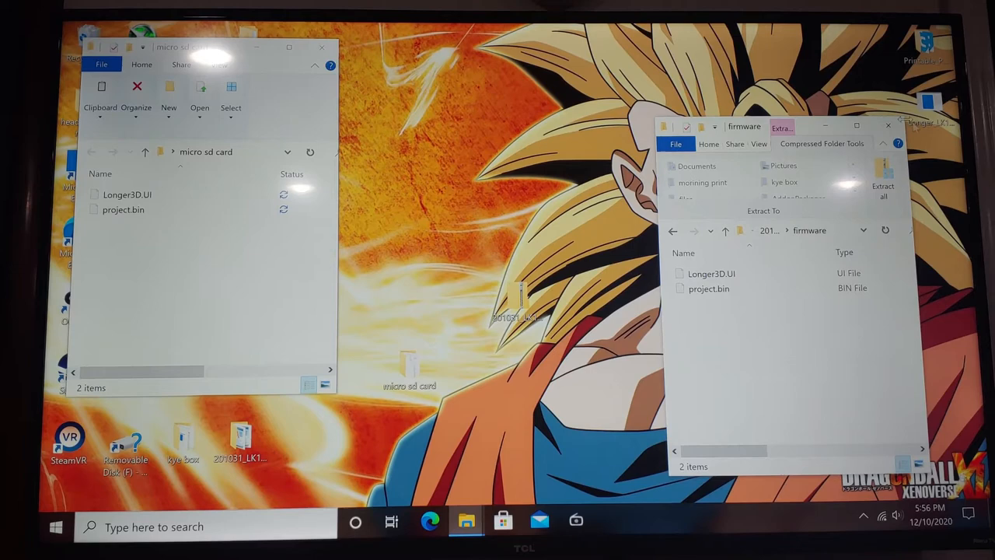
# Close the firmware and micro sd card File Explorer windows
pyautogui.click(886, 126)
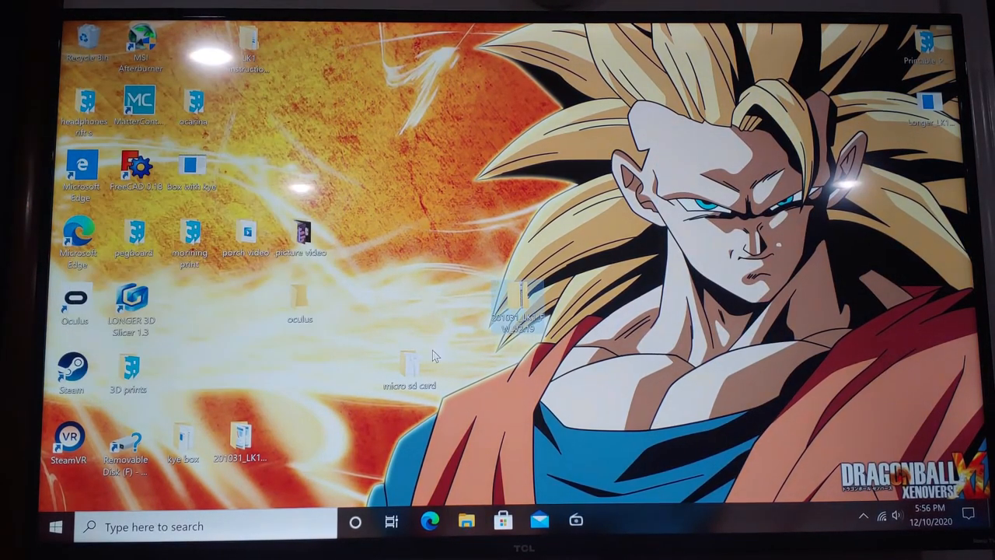
pyautogui.moveTo(395, 351)
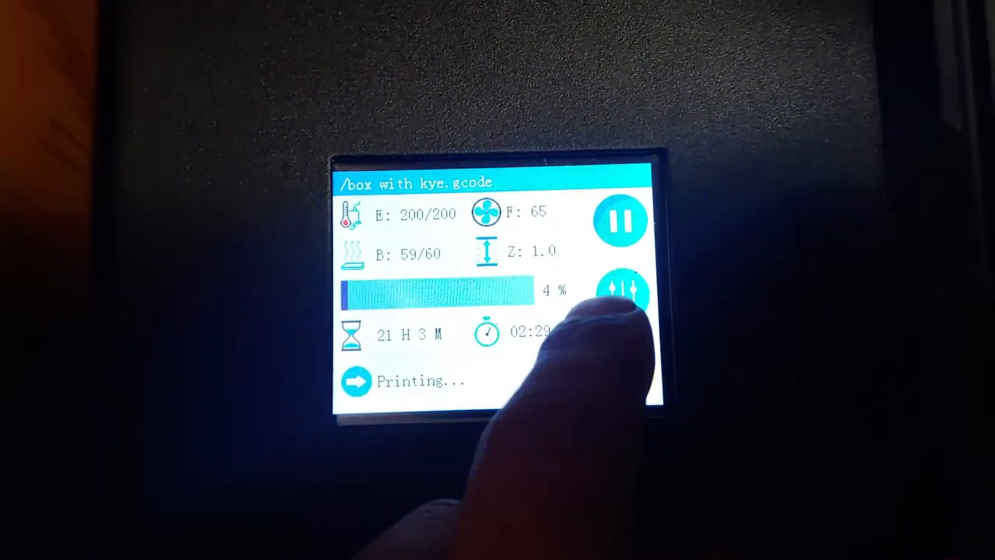
pyautogui.click(622, 297)
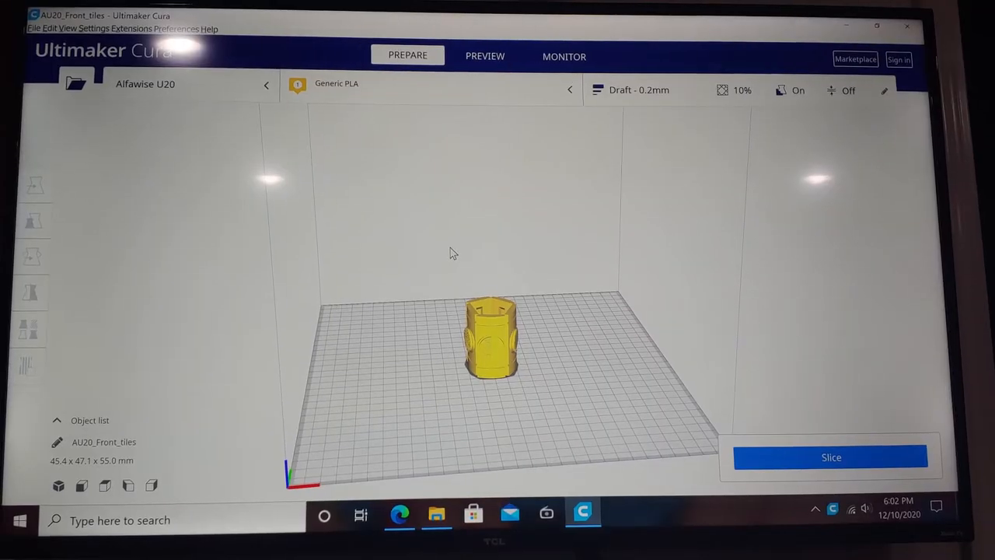
pyautogui.moveTo(142, 131)
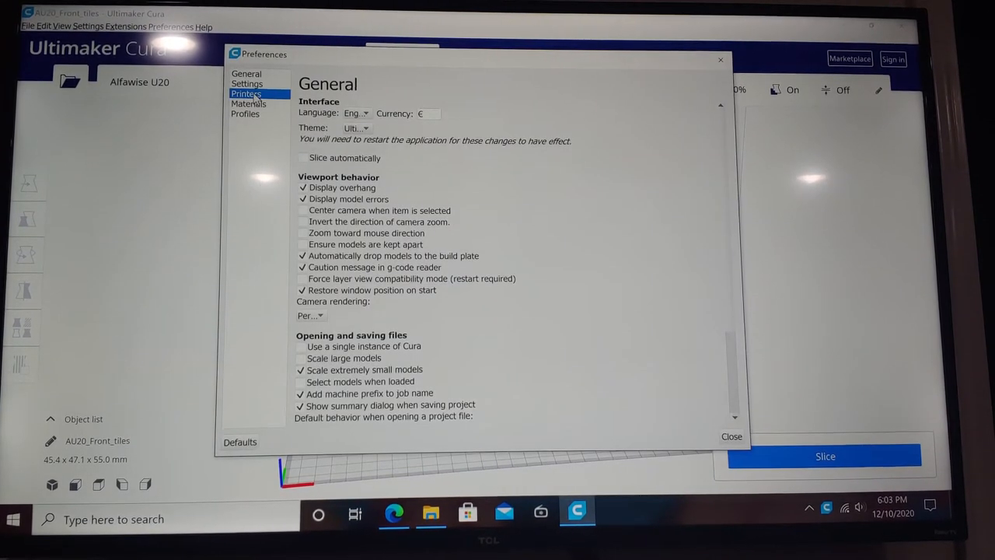
pyautogui.click(246, 93)
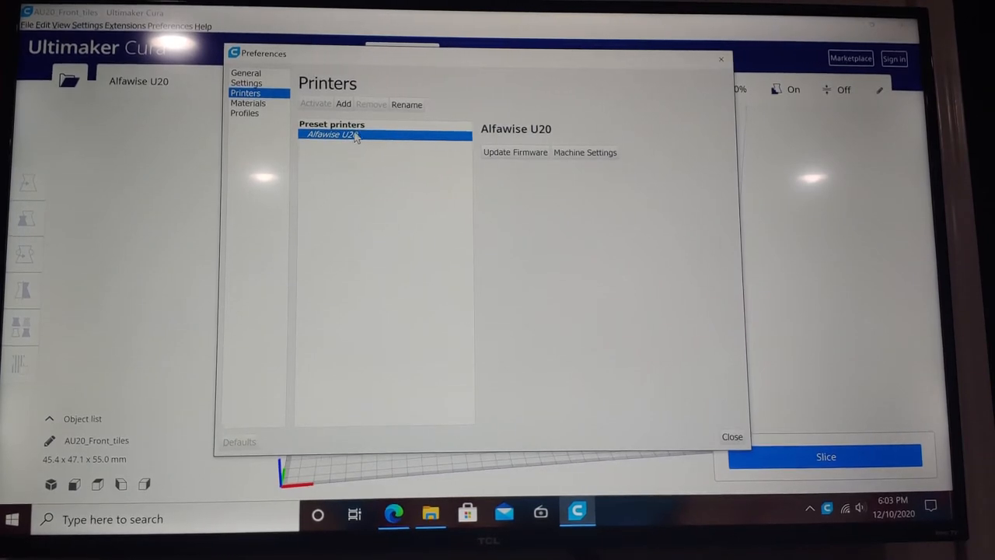
pyautogui.moveTo(651, 183)
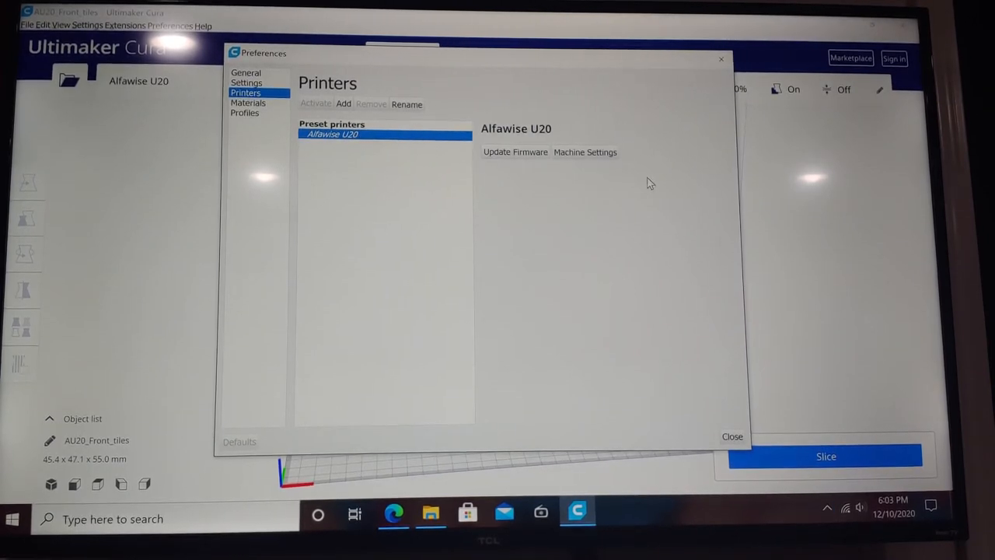
pyautogui.click(585, 152)
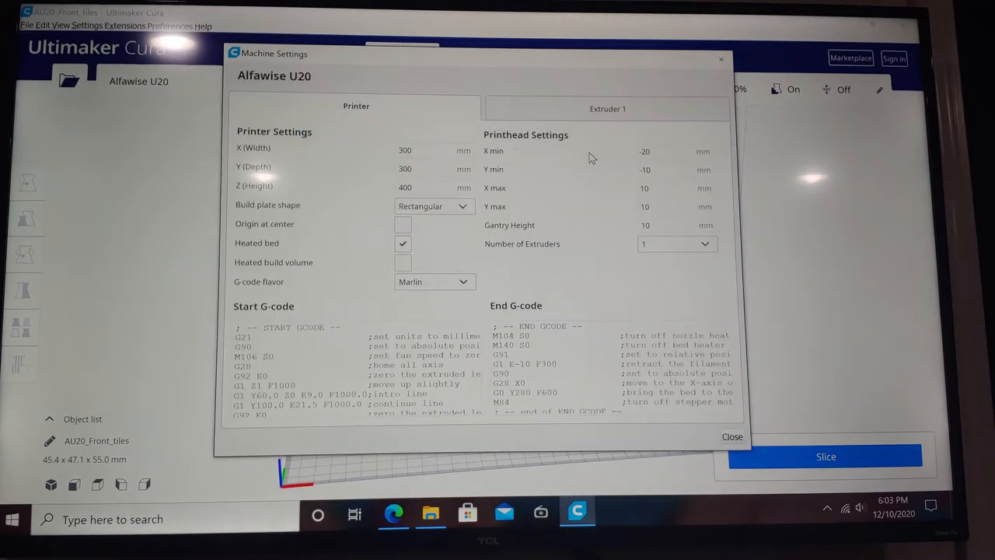
pyautogui.moveTo(517, 198)
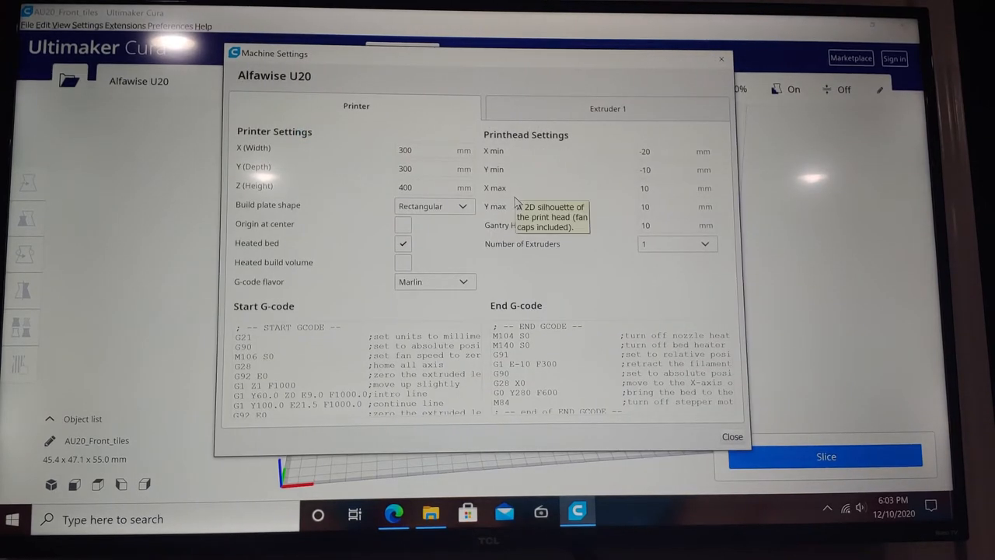
pyautogui.moveTo(336, 259)
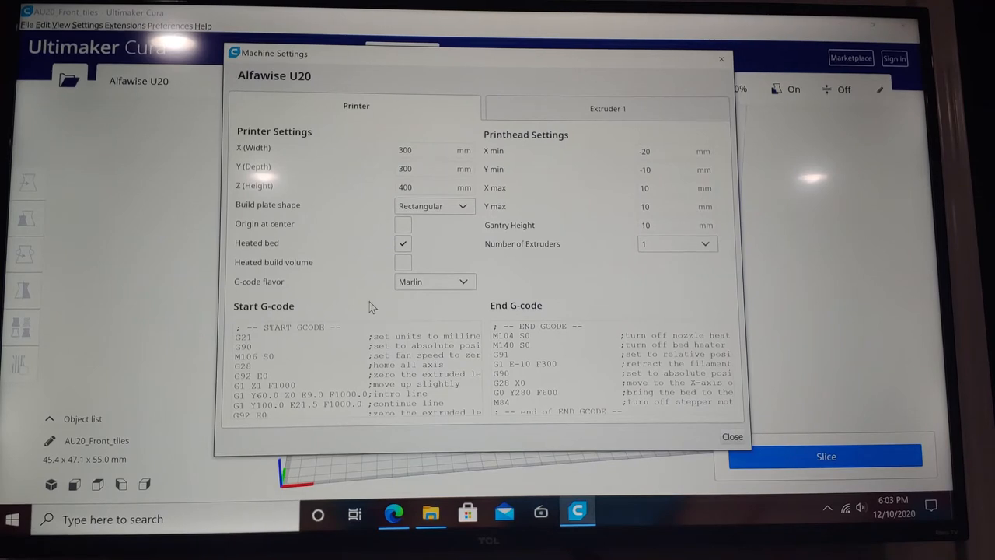
pyautogui.moveTo(342, 381)
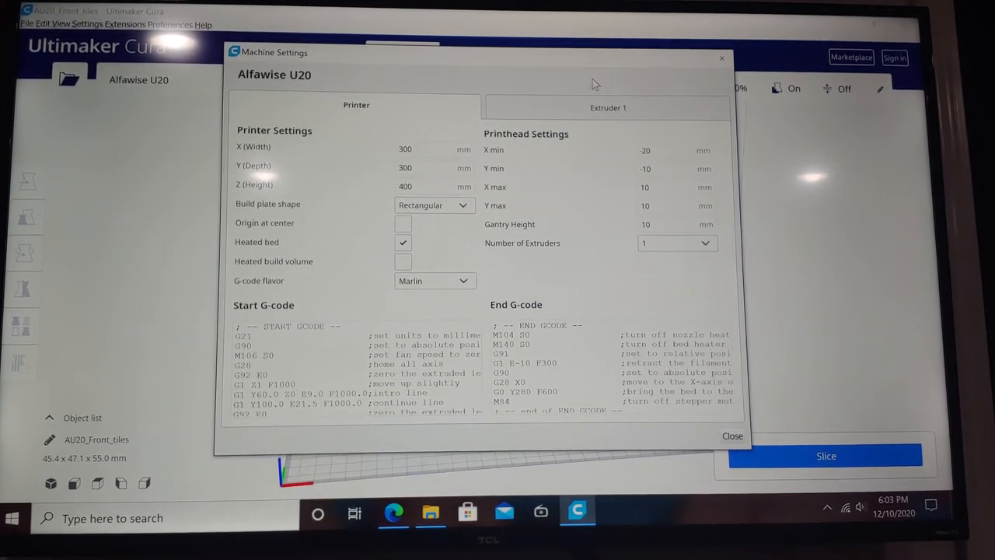
pyautogui.moveTo(722, 58)
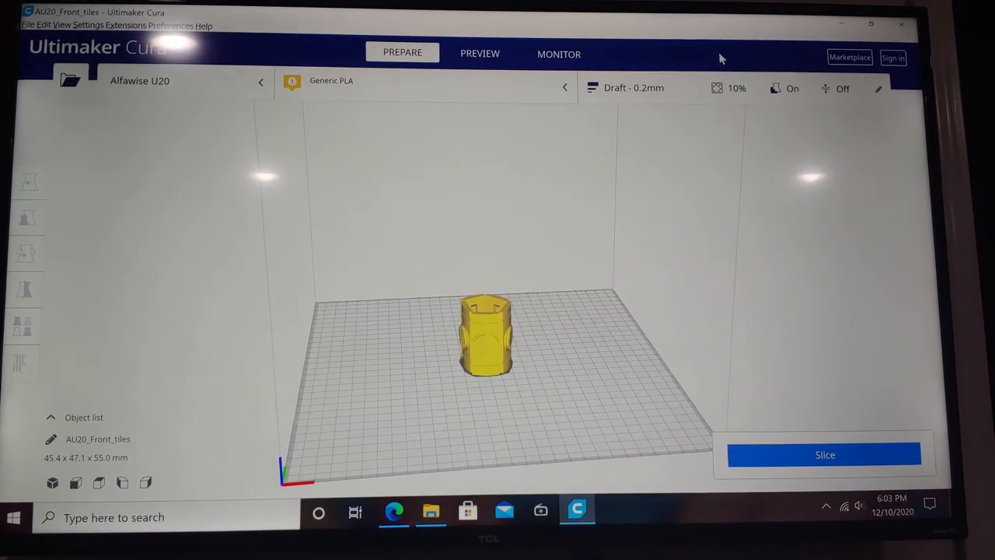
pyautogui.moveTo(371, 201)
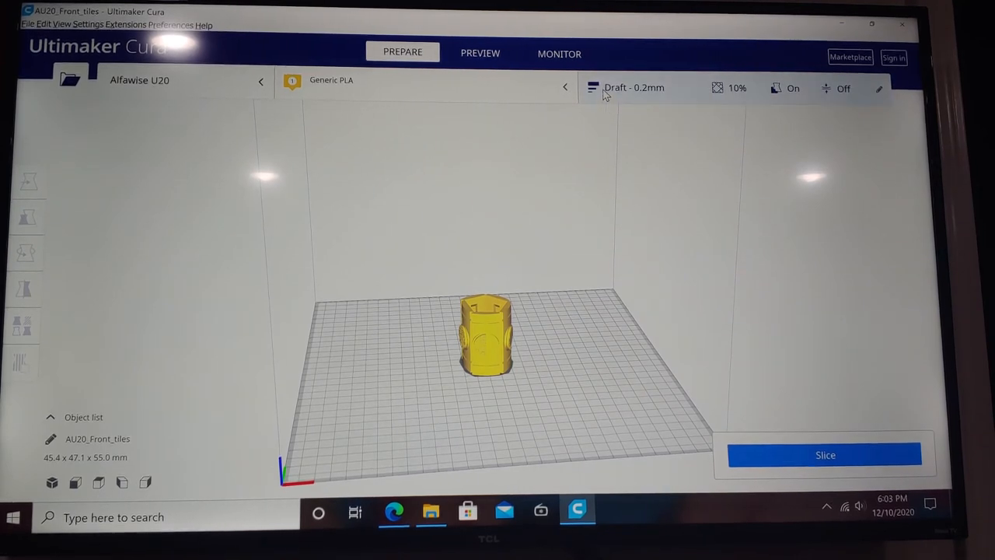
# Open custom settings for Draft 0.2mm, expand Shell, and focus the settings search box
pyautogui.click(639, 87)
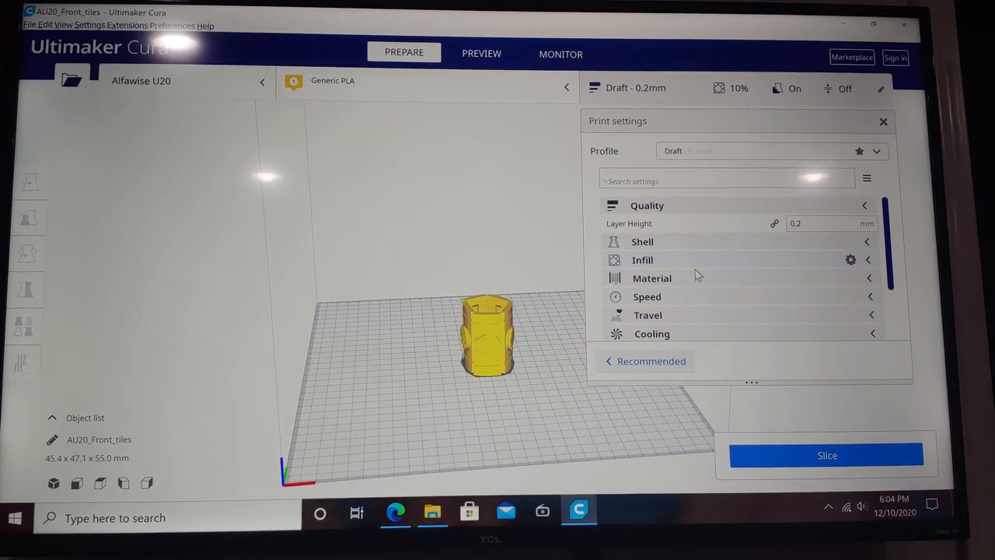
pyautogui.click(642, 241)
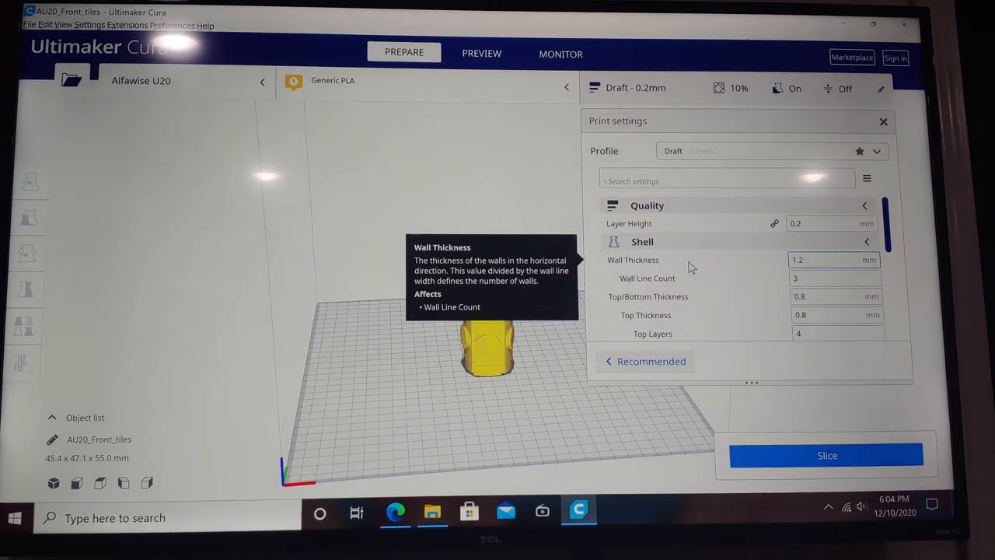
pyautogui.moveTo(691, 265)
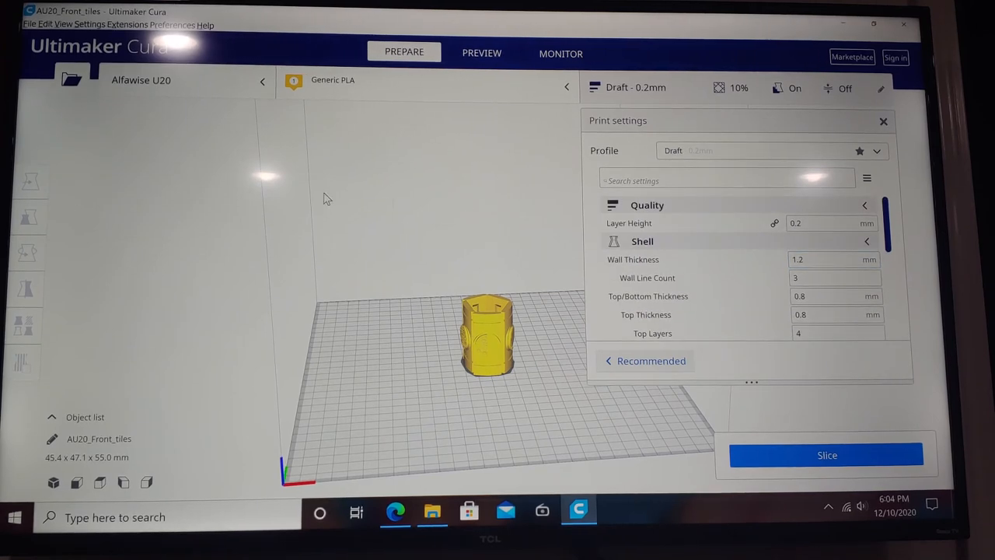
pyautogui.click(727, 180)
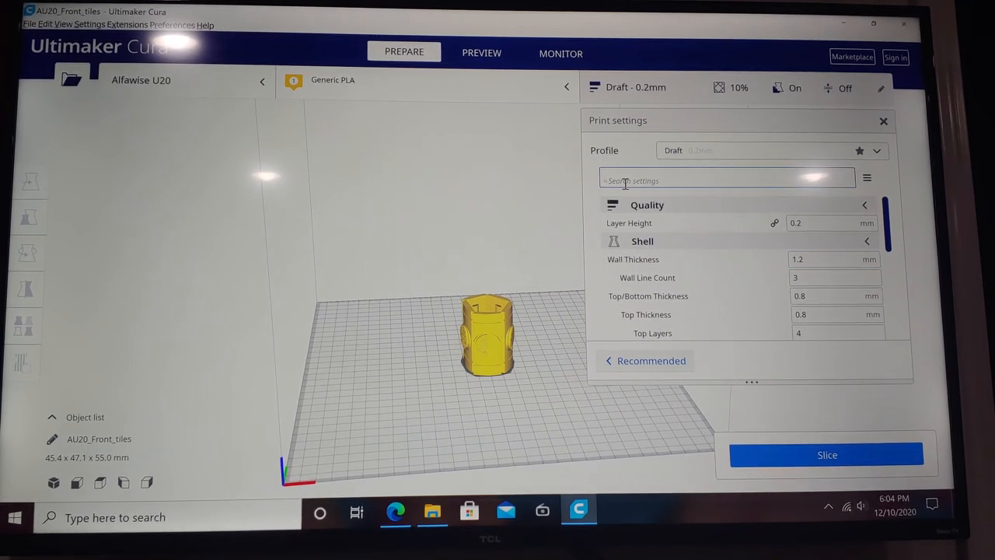